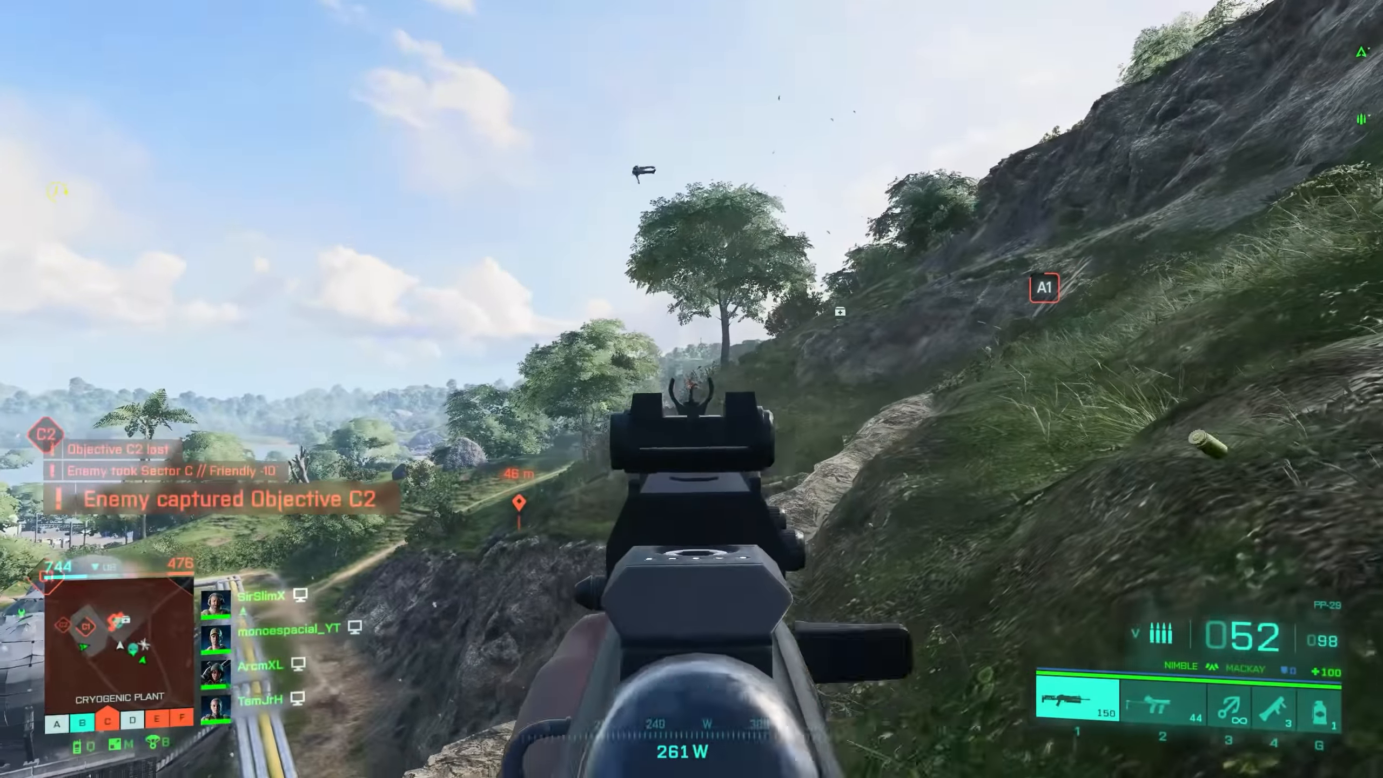
{"action": "left_click", "coordinate": [692, 389]}
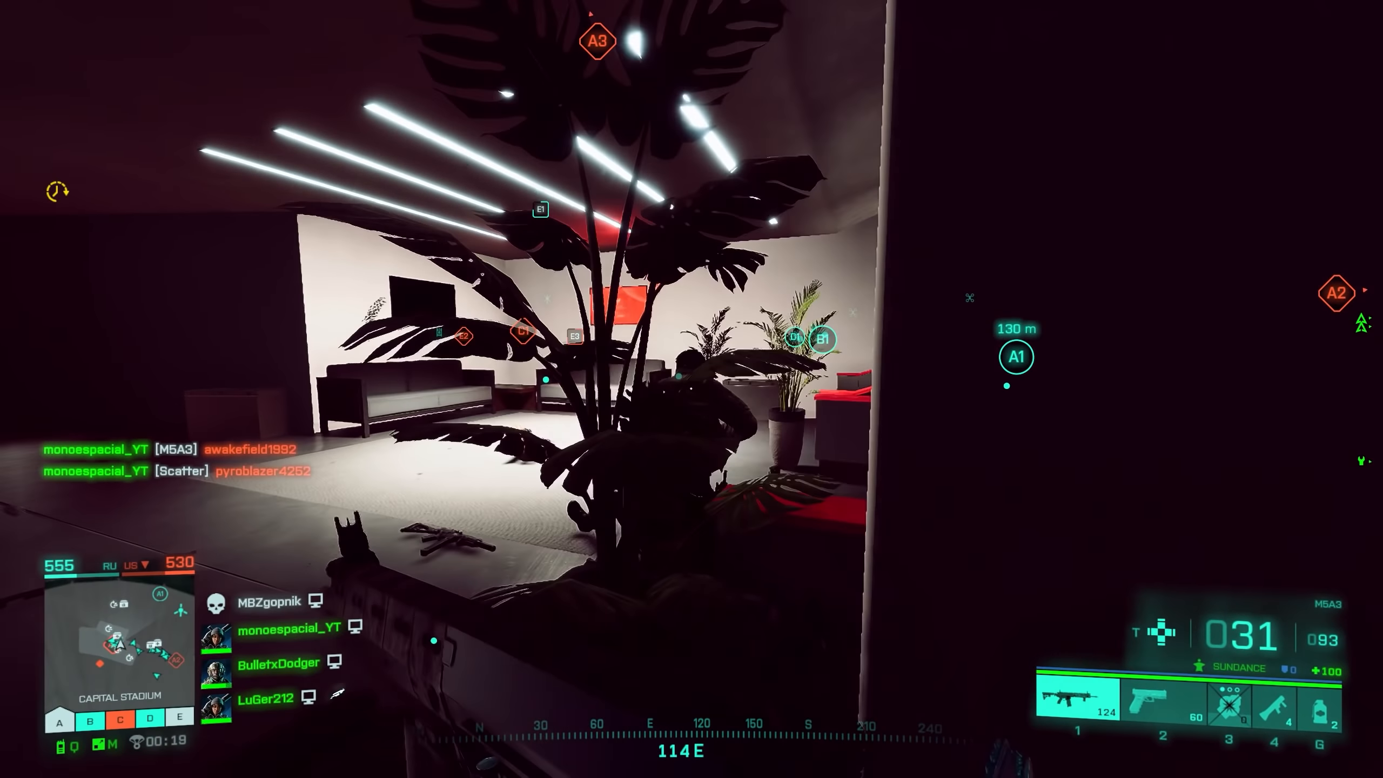
{"action": "mouse_move", "coordinate": [692, 389]}
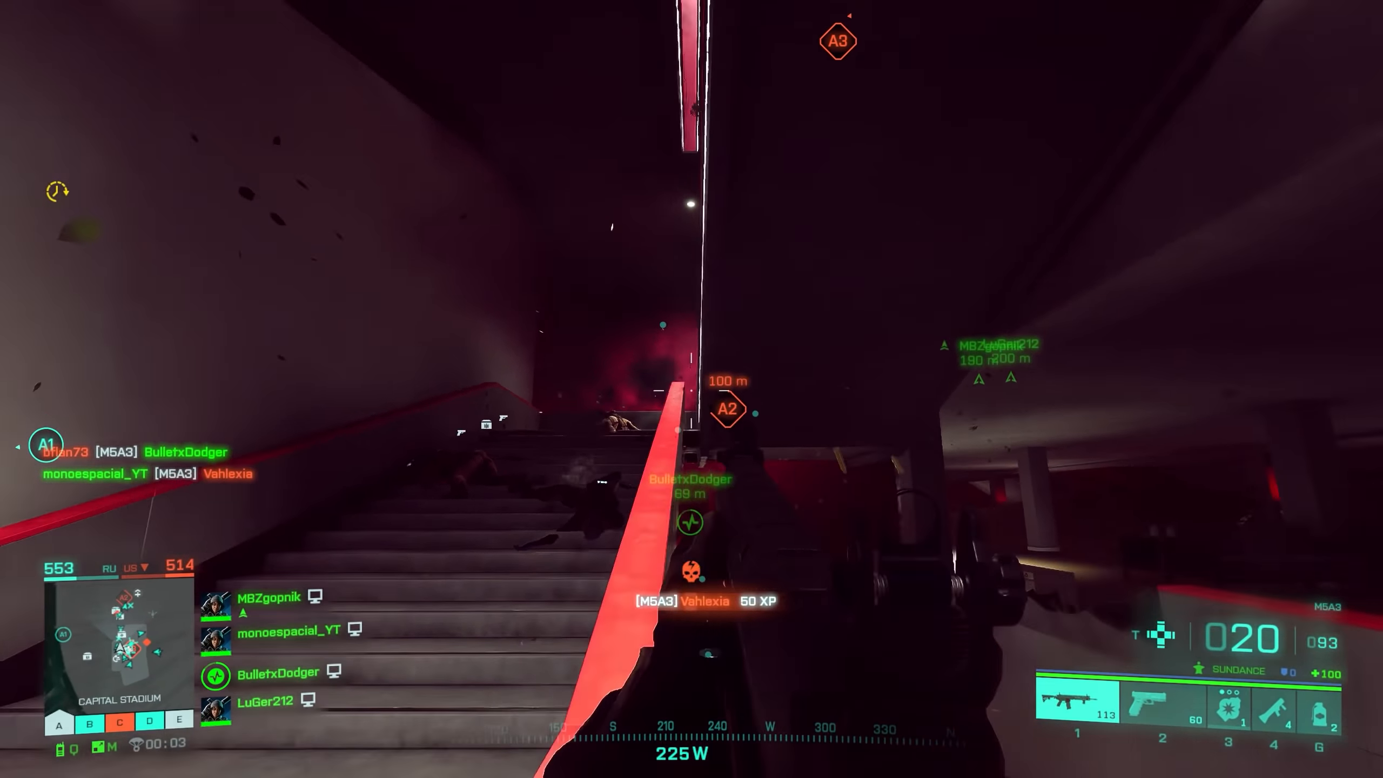
{"action": "key", "text": "3"}
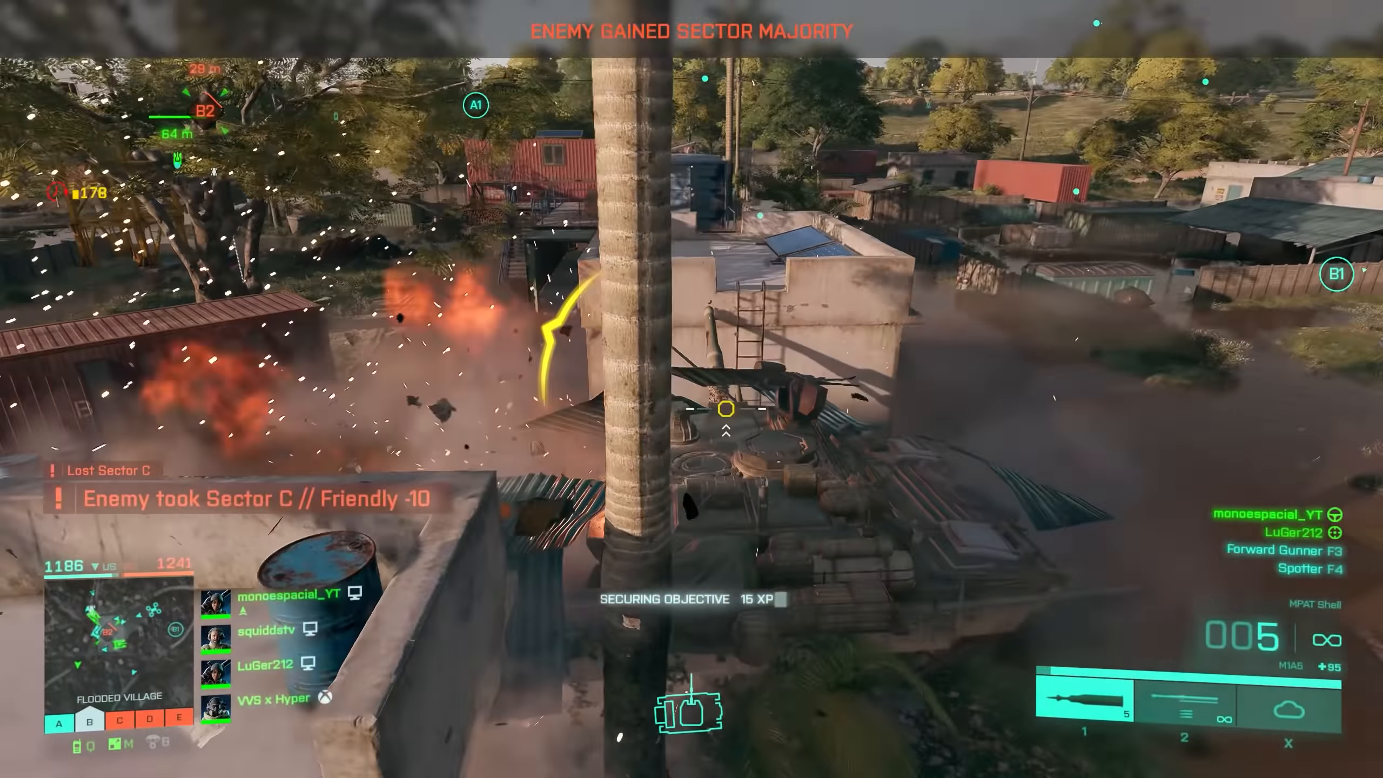
{"action": "mouse_move", "coordinate": [691, 389]}
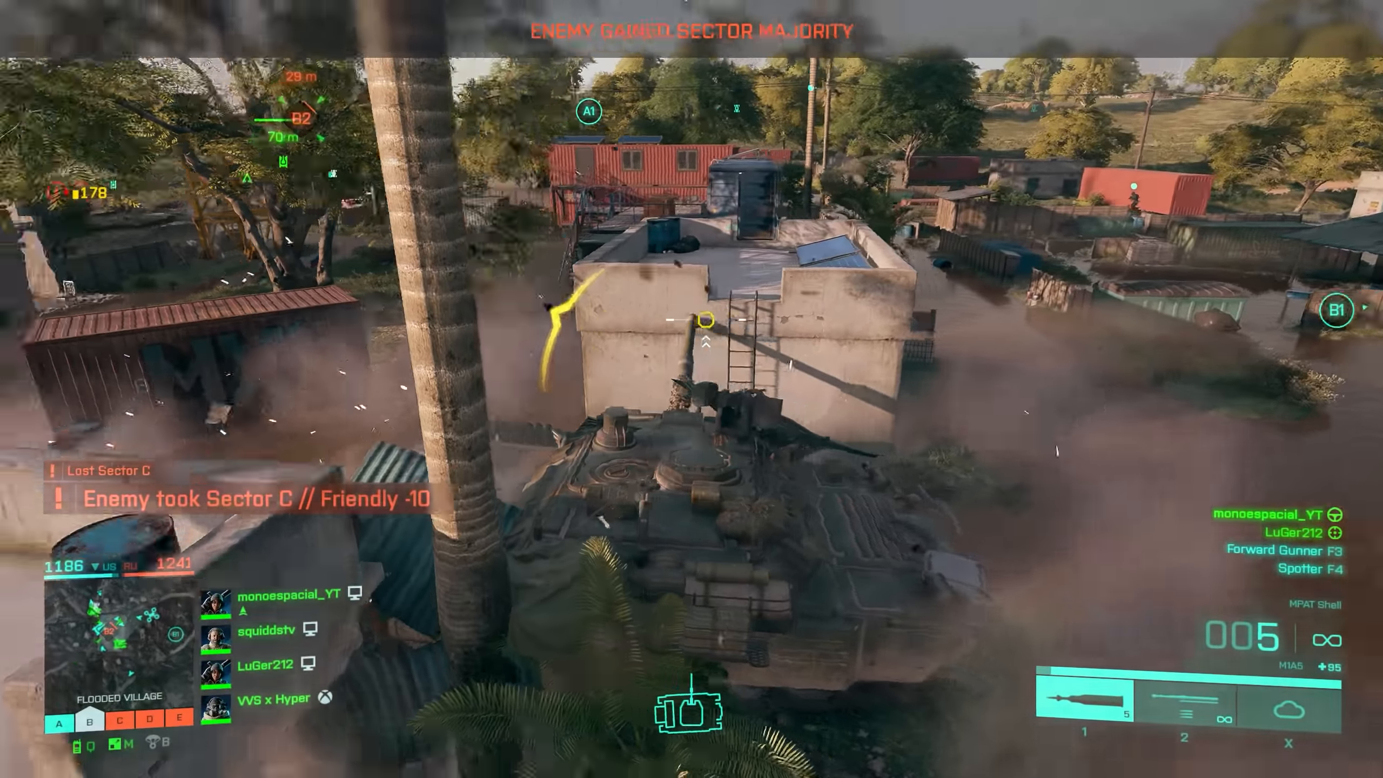